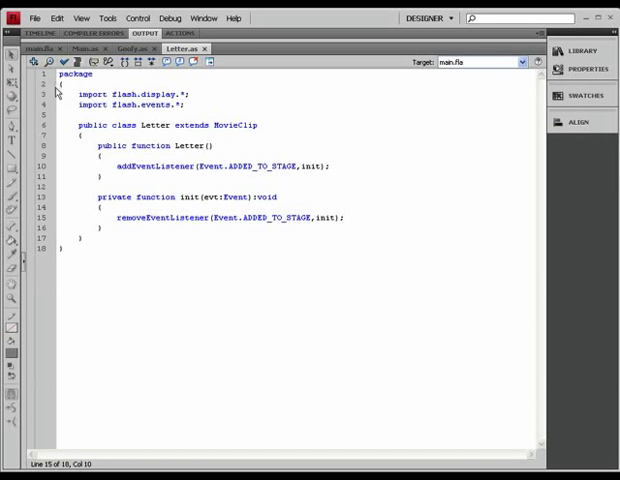
# Add 'import flash.utils.' to Main.as and open the online Flash Help
pyautogui.click(88, 49)
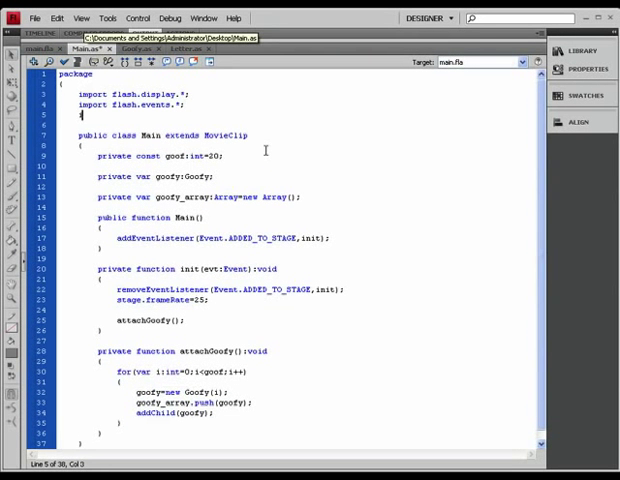
pyautogui.write('import flash.utils.')
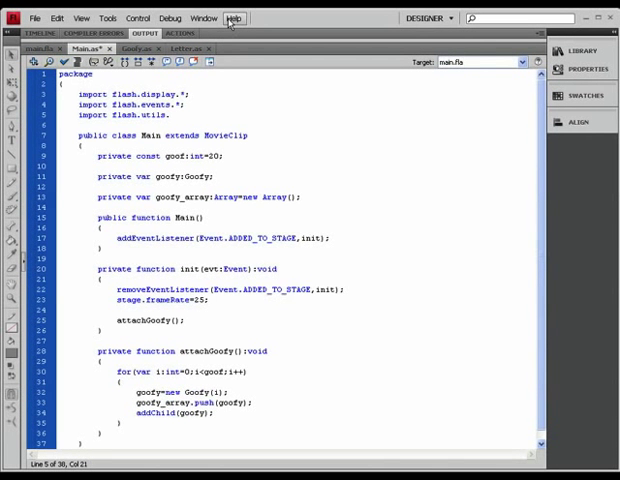
pyautogui.click(234, 18)
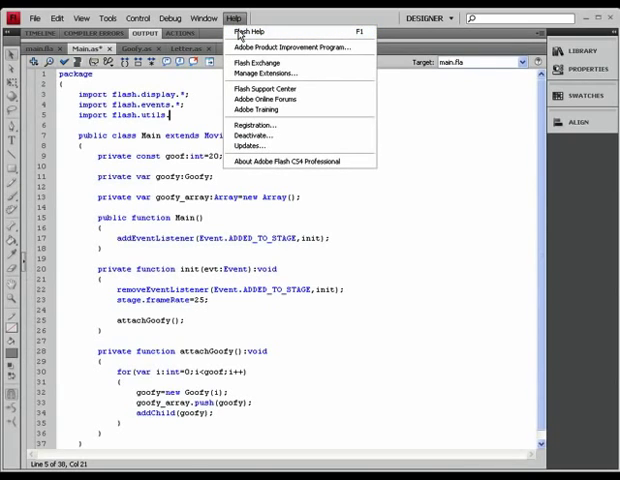
pyautogui.click(251, 32)
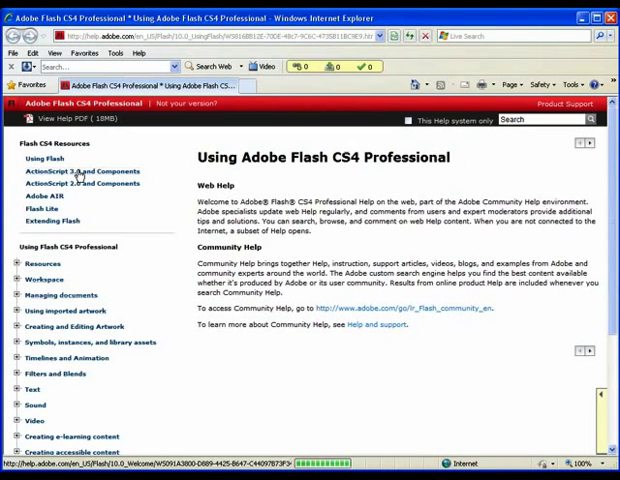
# Browse the ActionScript 3.0 Language and Components Reference to the Timer class entry
pyautogui.click(85, 171)
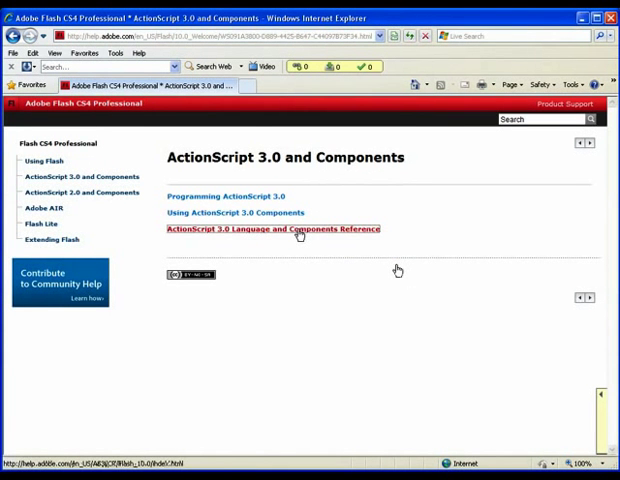
pyautogui.click(272, 229)
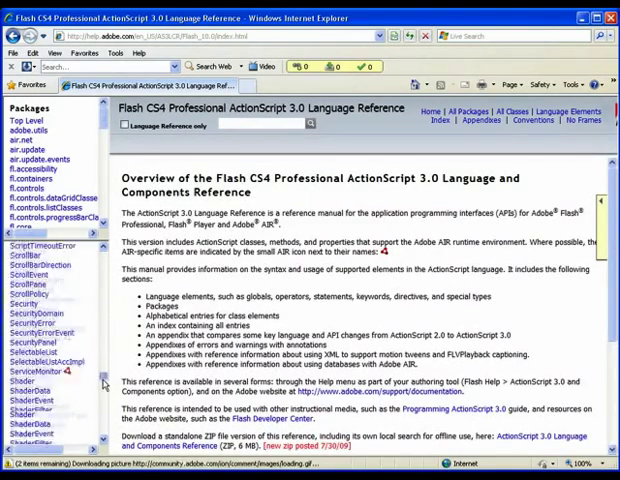
pyautogui.scroll(-3)
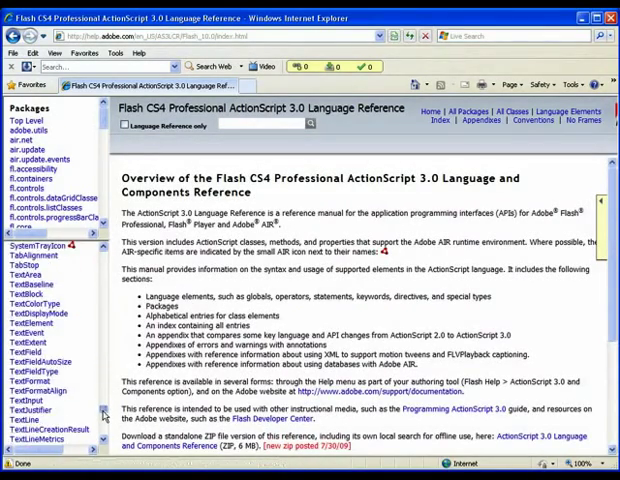
pyautogui.scroll(-3)
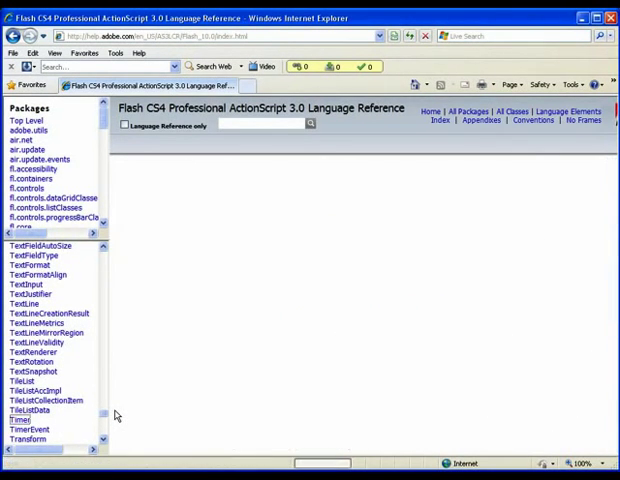
pyautogui.click(17, 419)
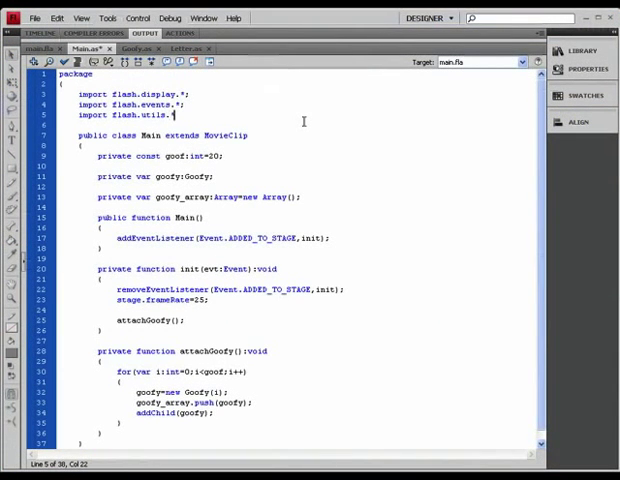
# Complete the flash.utils.* import, comment out attachGoofy(), and review Goofy.as
pyautogui.write('*')
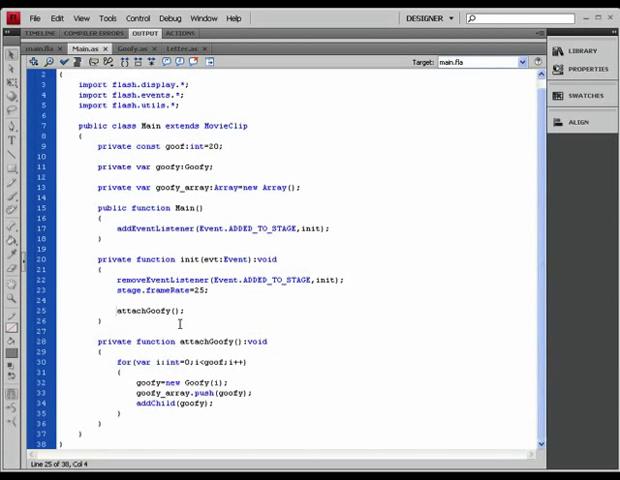
pyautogui.write('//')
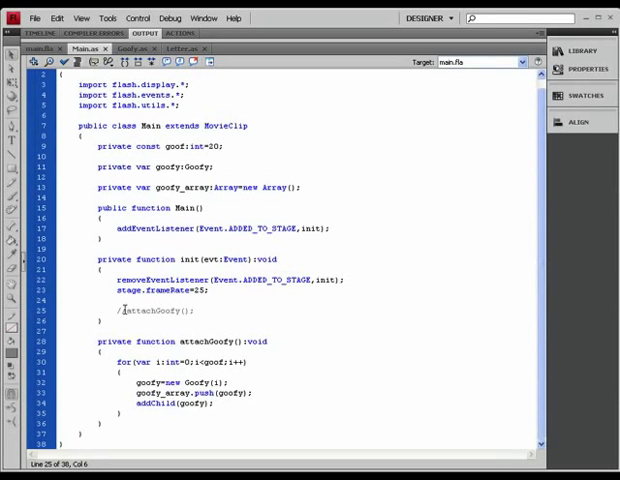
pyautogui.doubleClick(160, 310)
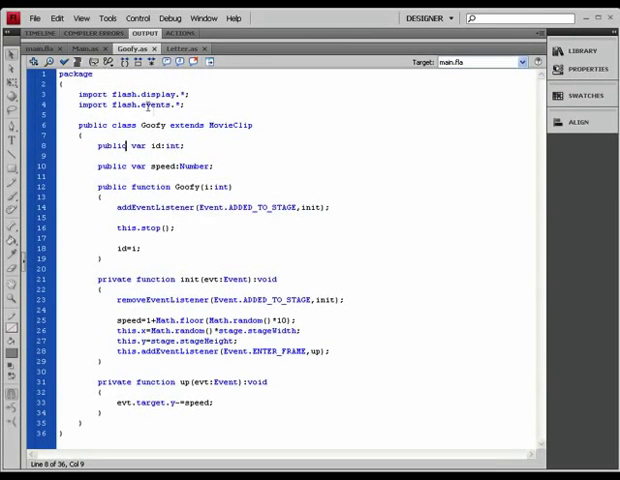
# Test the movie, close the empty preview, and return to the main.fla stage
pyautogui.click(85, 49)
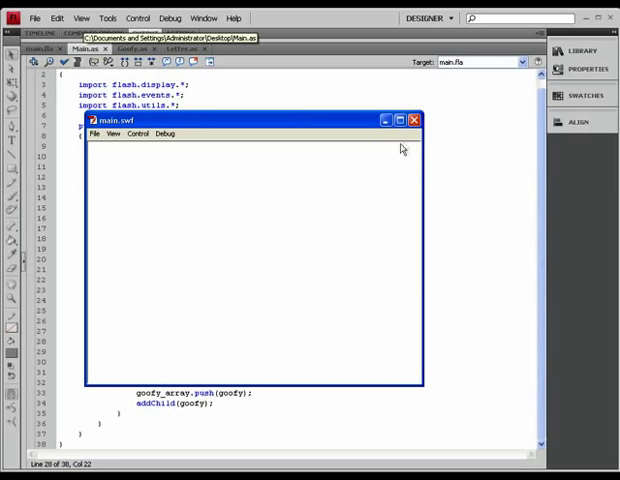
pyautogui.click(414, 120)
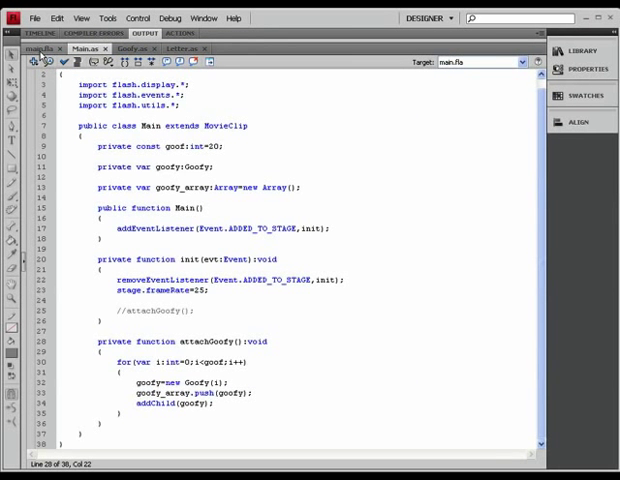
pyautogui.click(38, 49)
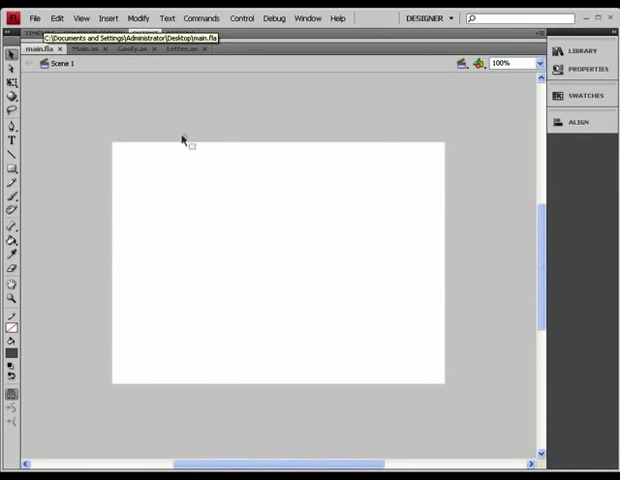
# Set the main.fla document width to 900 pixels in Document Properties
pyautogui.click(137, 18)
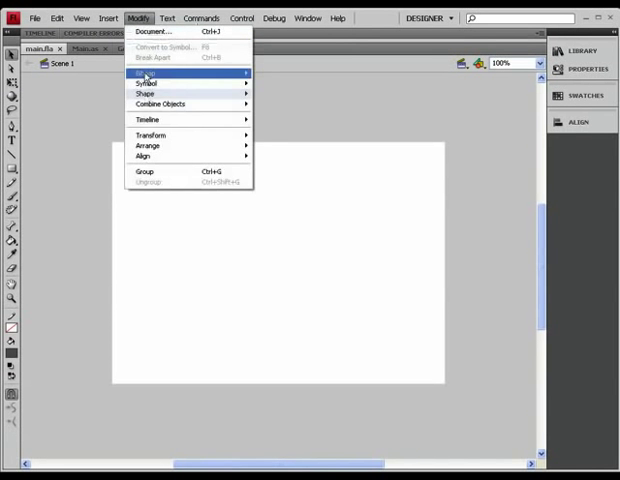
pyautogui.click(151, 31)
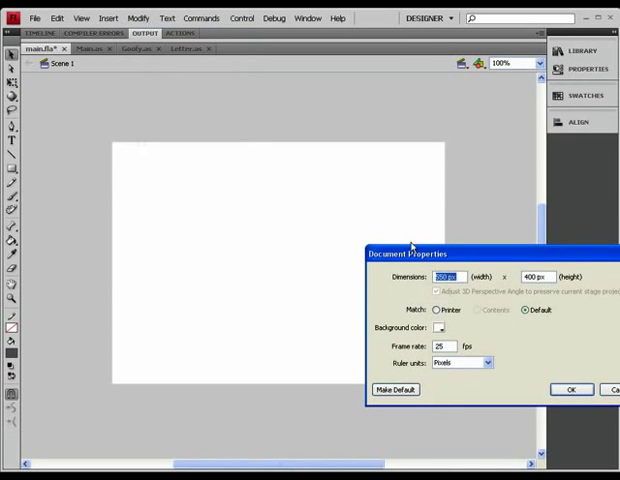
pyautogui.moveTo(420, 253); pyautogui.dragTo(275, 204)
pyautogui.write('900')
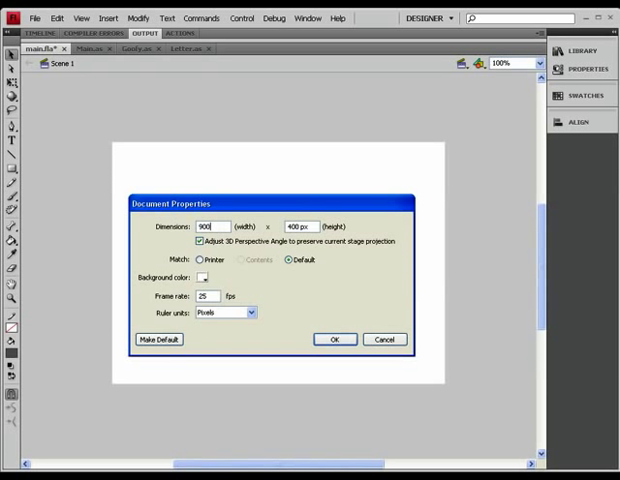
pyautogui.tripleClick(300, 226)
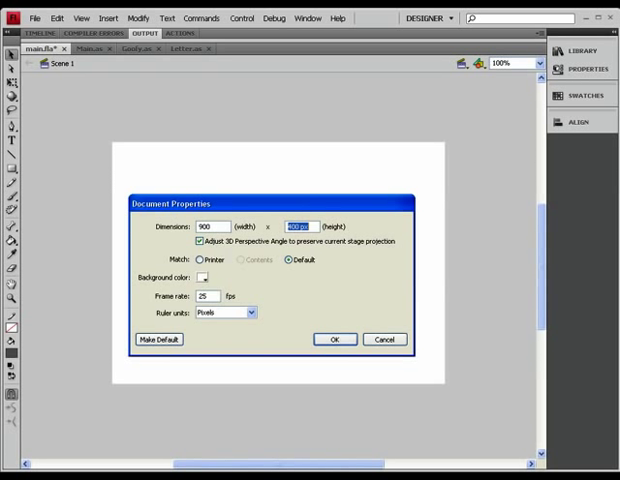
pyautogui.click(335, 339)
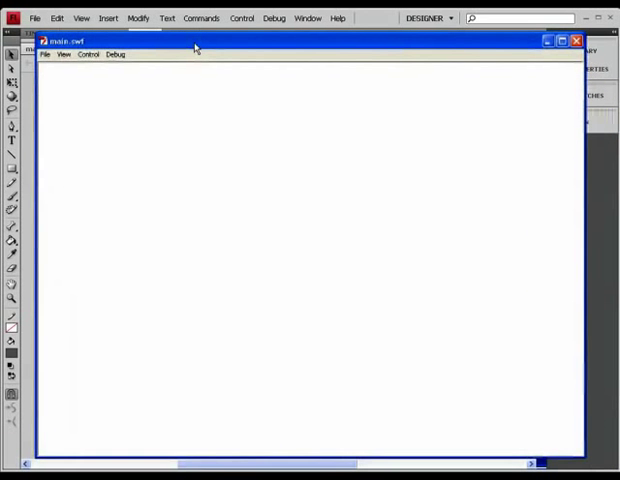
# Close the wider main.swf test window to get back to the stage
pyautogui.click(578, 40)
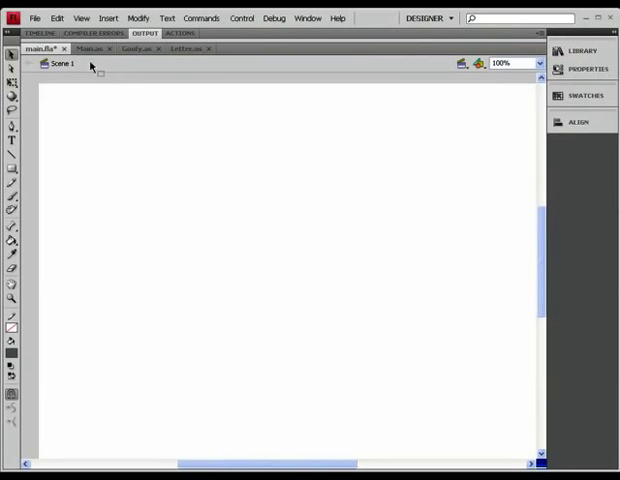
pyautogui.moveTo(84, 49)
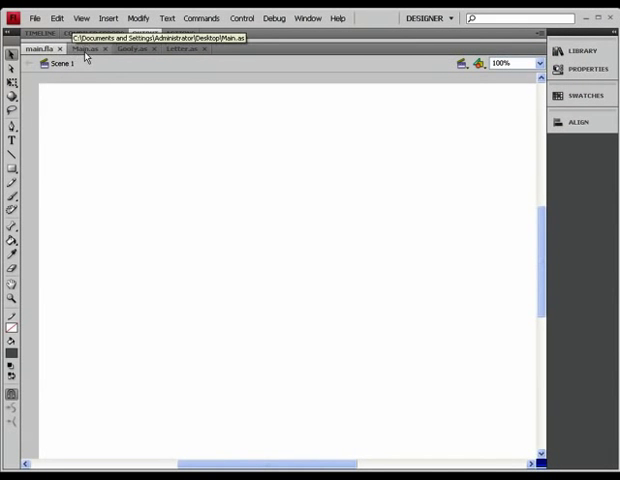